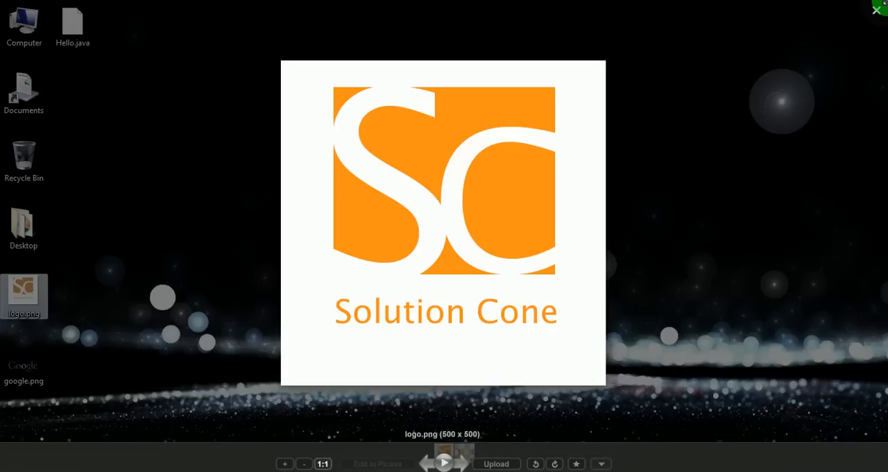
Close the logo preview and open Hello.java from the desktop with Notepad++.
left_click(877, 9)
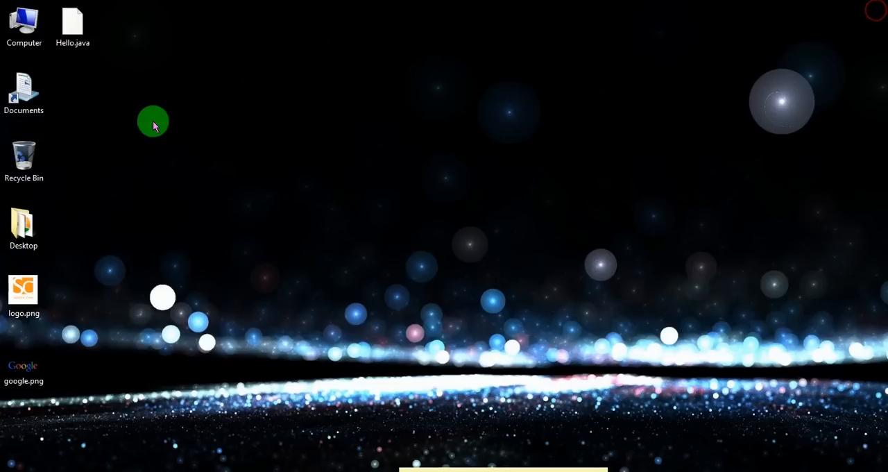
right_click(284, 144)
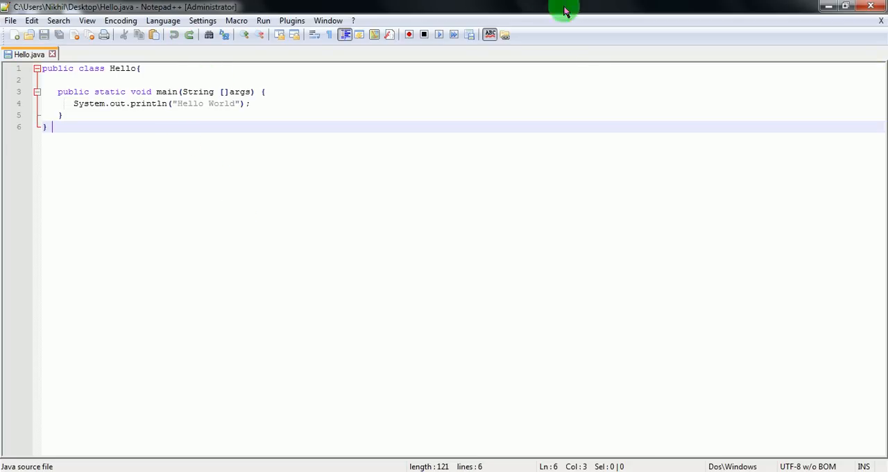
mouse_move(102, 78)
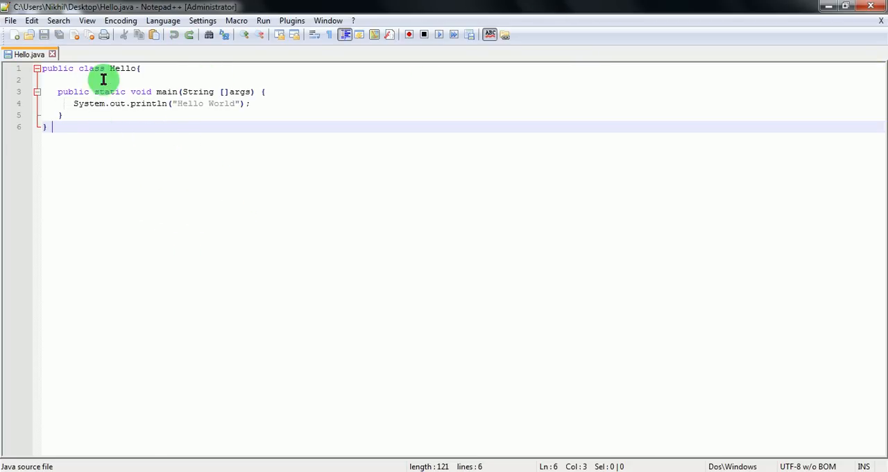
Replace the println text 'Hello World' with 'Hi, I am Solution Cone'.
double_click(122, 68)
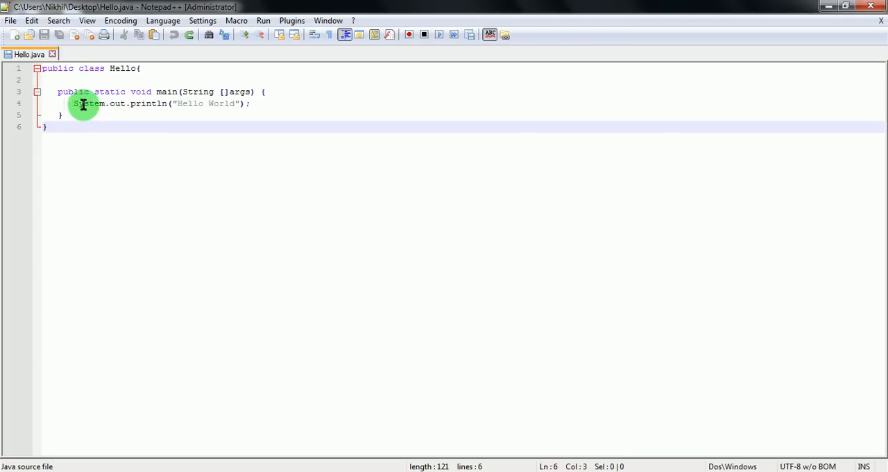
mouse_move(179, 104)
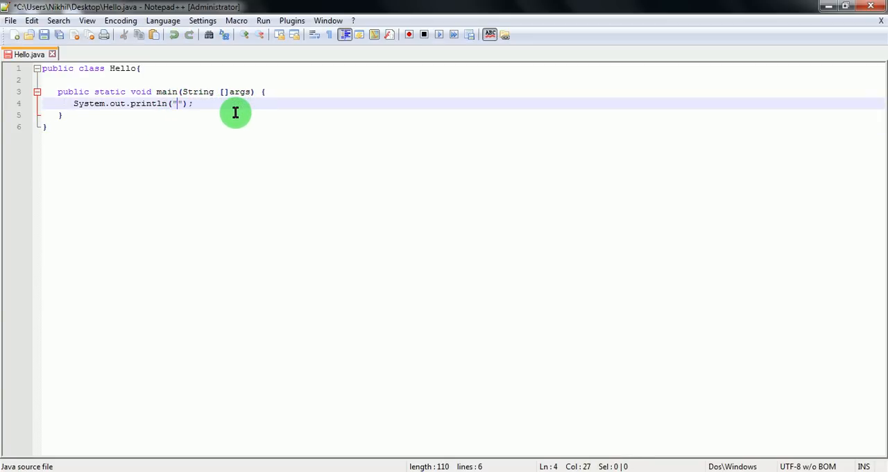
type("Hi,")
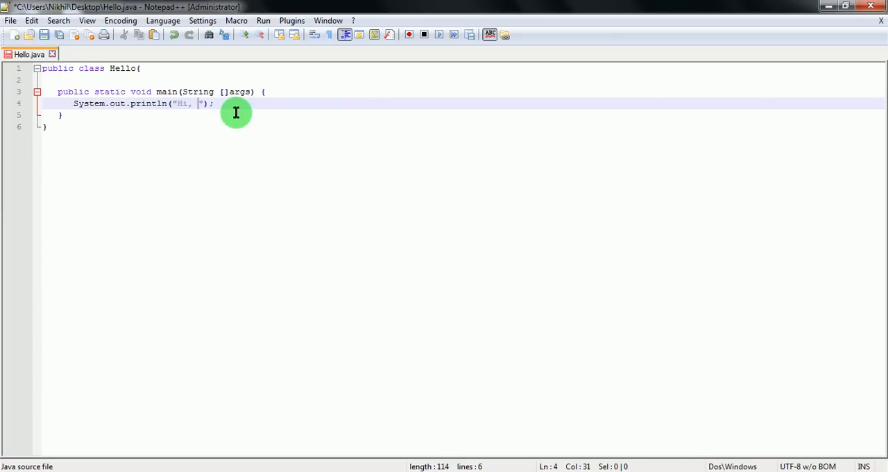
type("I am Solution Cone")
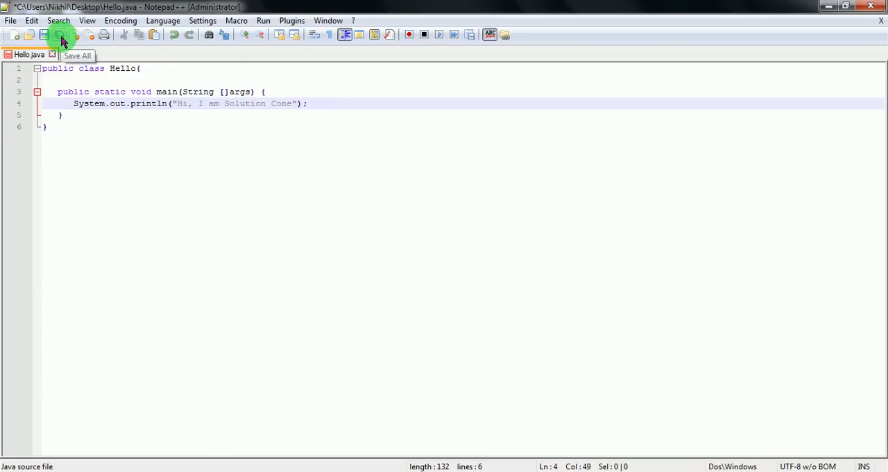
Save As Hello.java on the Desktop, confirming replacement of the existing file.
left_click(11, 20)
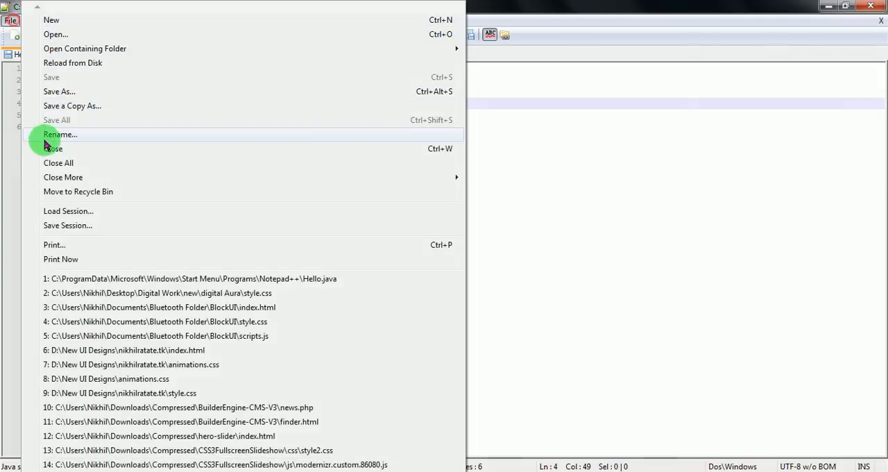
left_click(59, 91)
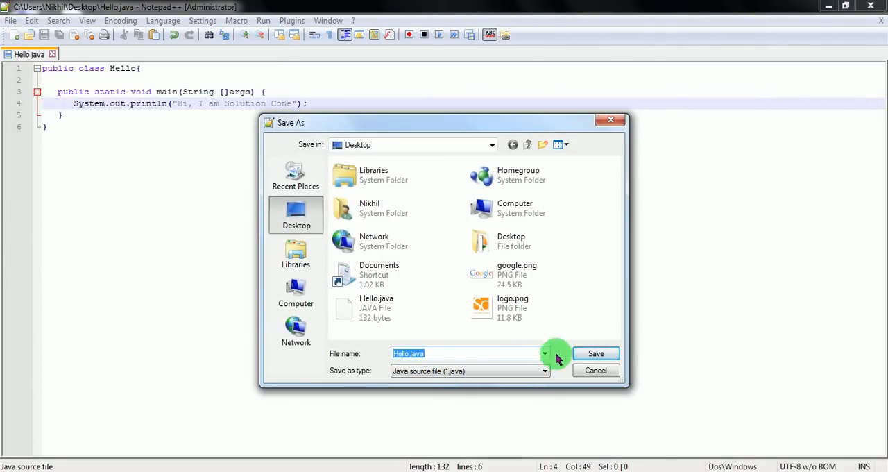
left_click(595, 353)
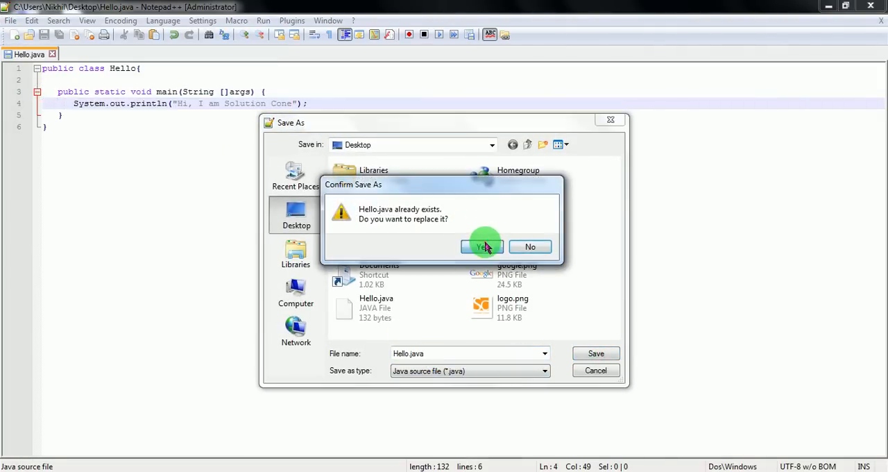
left_click(481, 246)
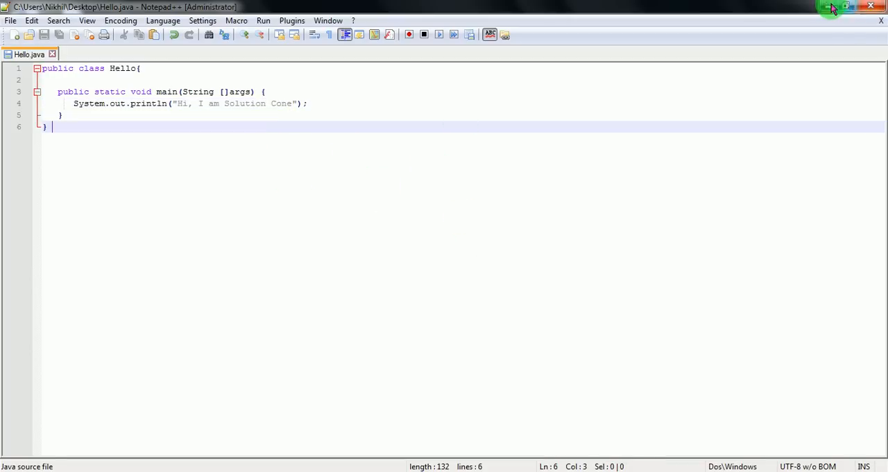
Minimize Notepad++ and launch cmd from the Start menu search.
left_click(845, 6)
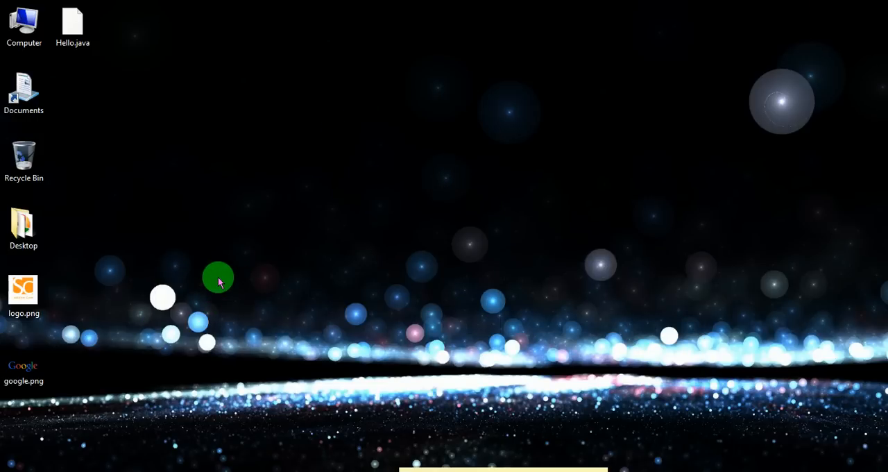
left_click(14, 470)
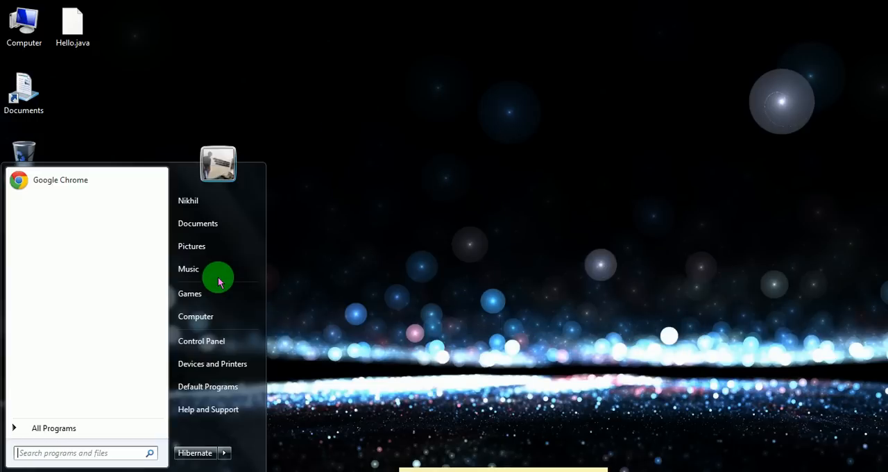
type("cmd")
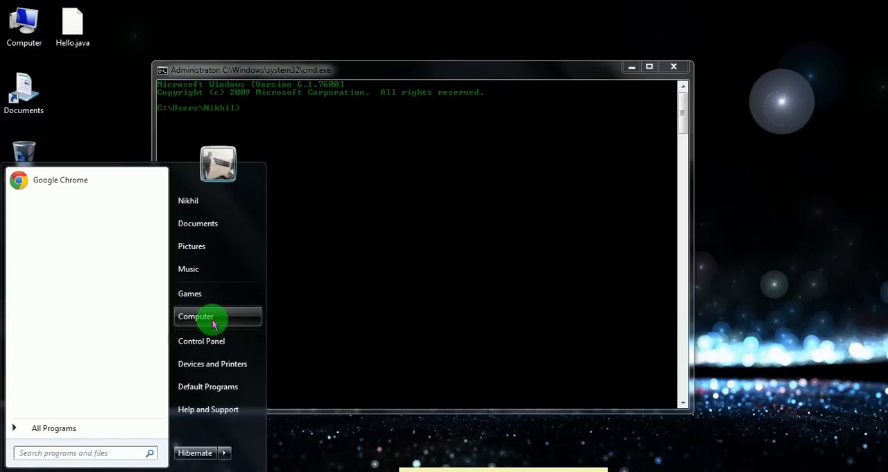
Browse in Explorer to C:\Program Files\Java\jdk1.8.0\bin.
left_click(196, 316)
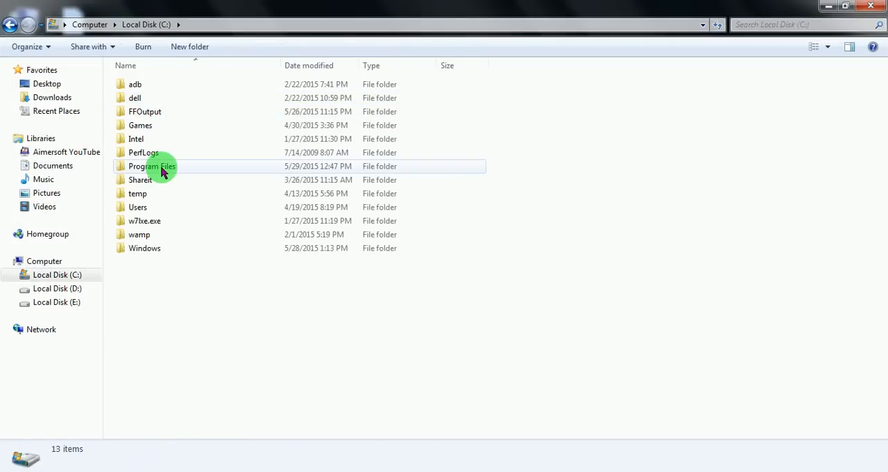
double_click(151, 166)
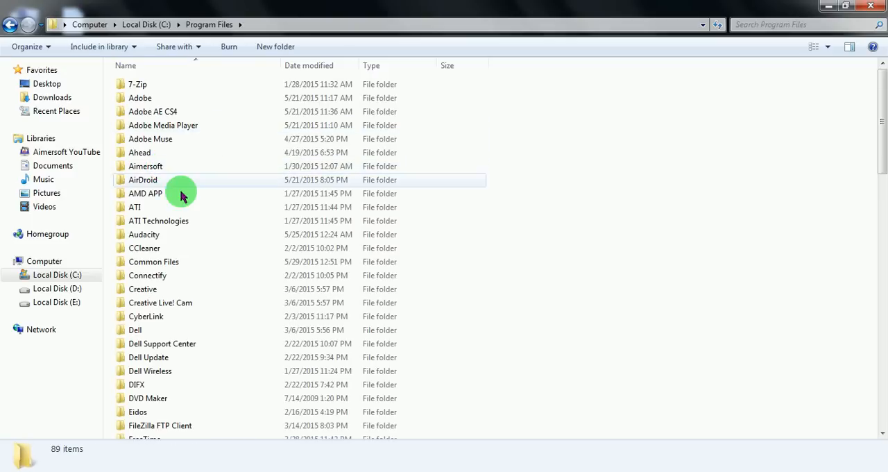
left_click(136, 329)
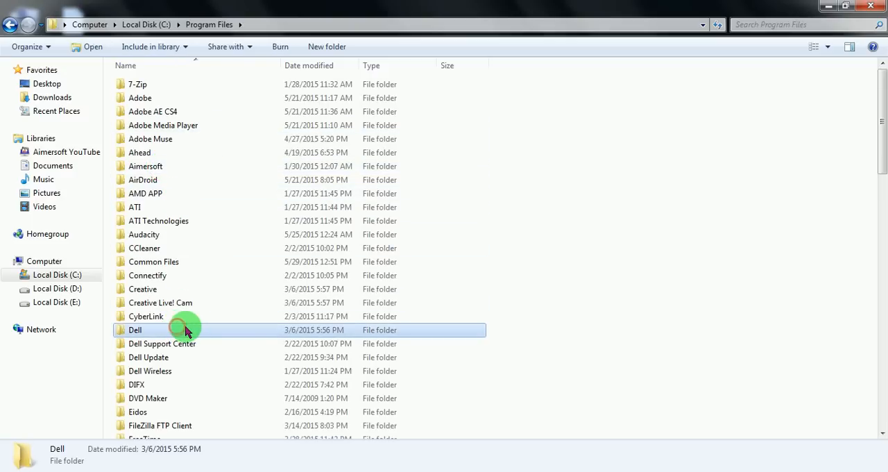
mouse_move(185, 330)
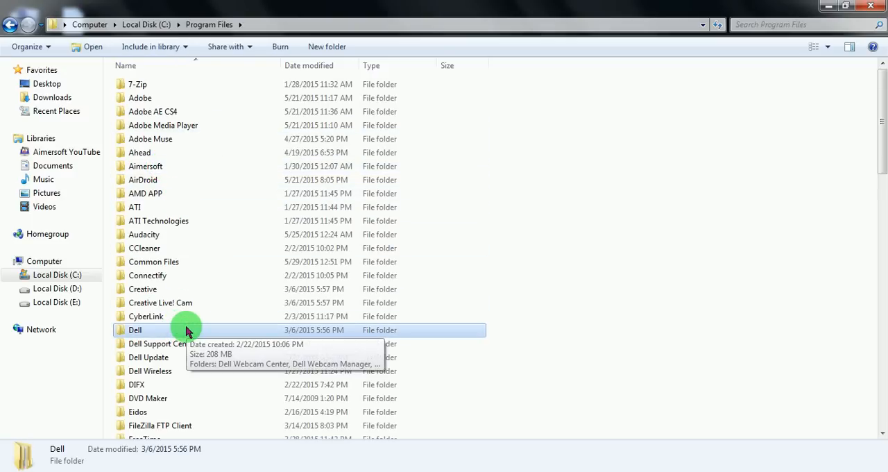
scroll("down", 3)
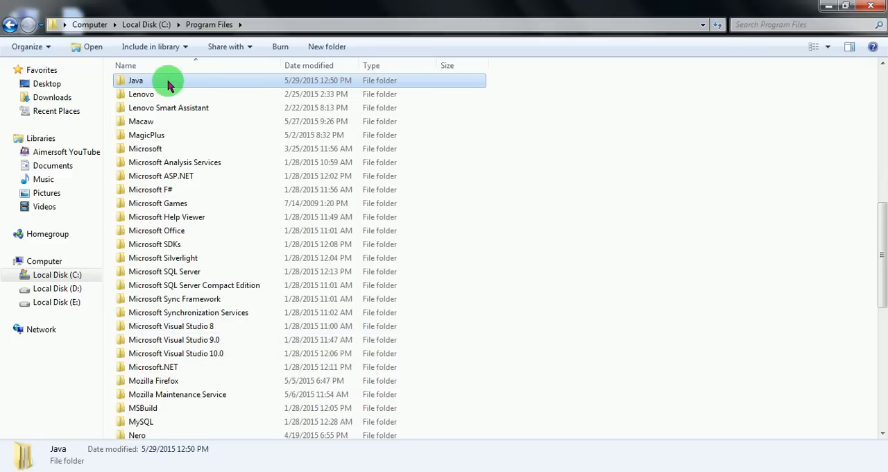
mouse_move(170, 80)
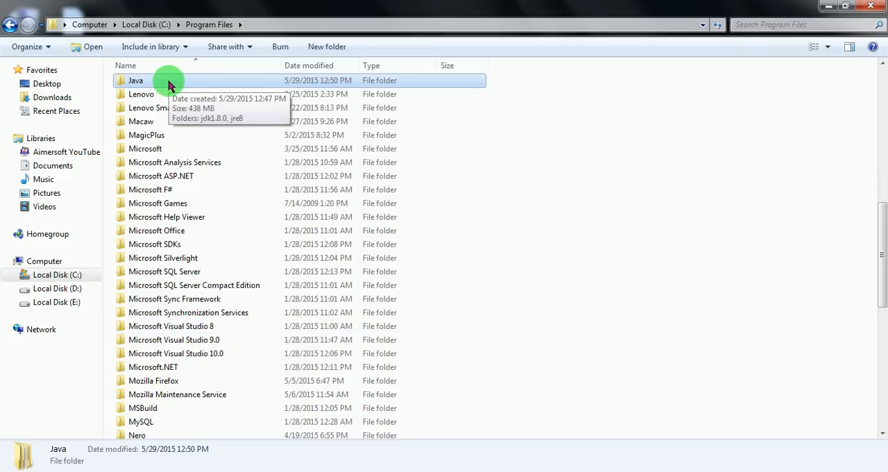
double_click(136, 80)
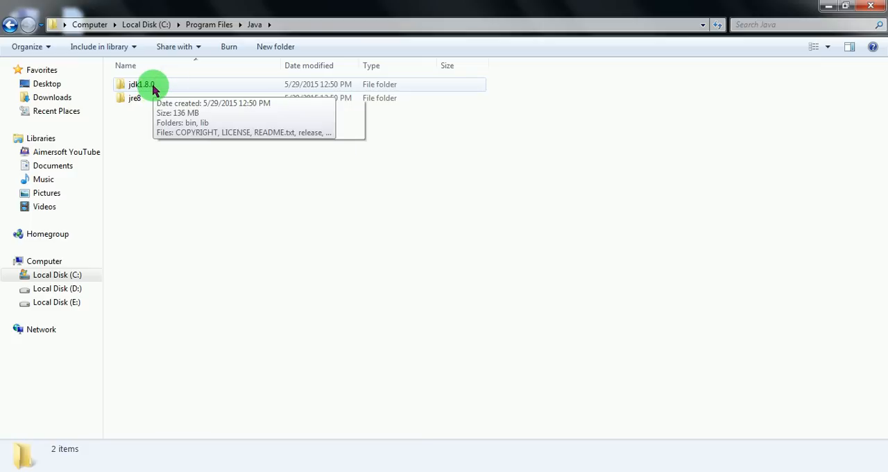
double_click(141, 84)
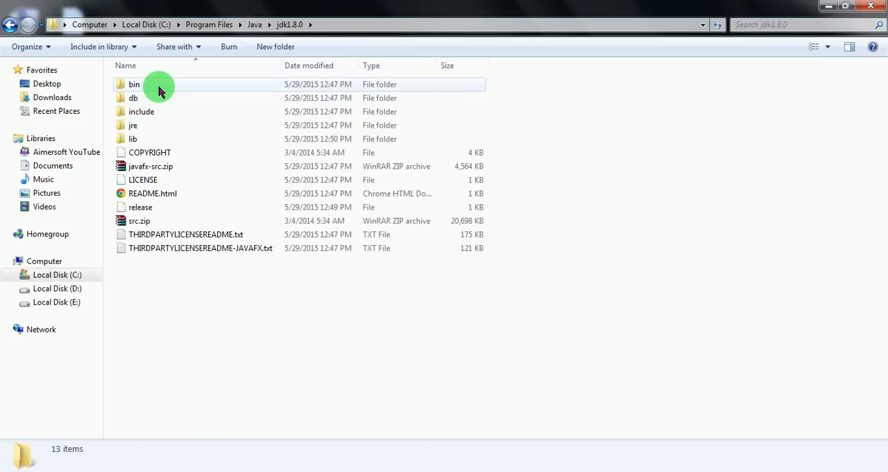
double_click(134, 83)
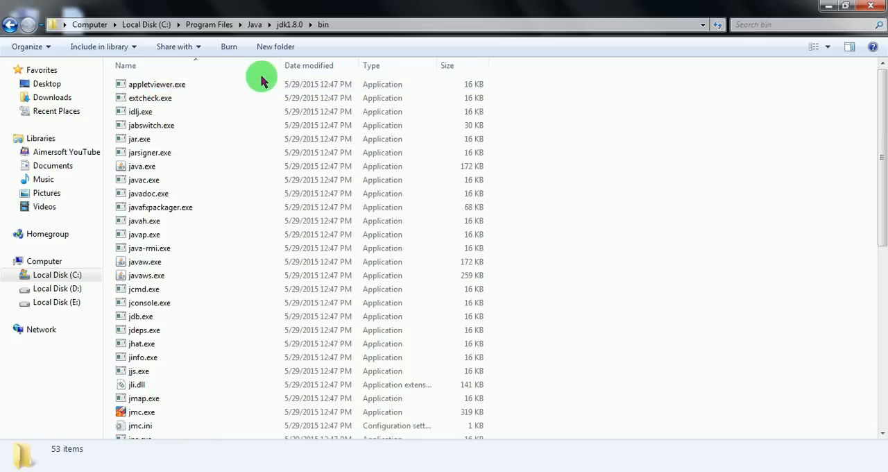
right_click(624, 208)
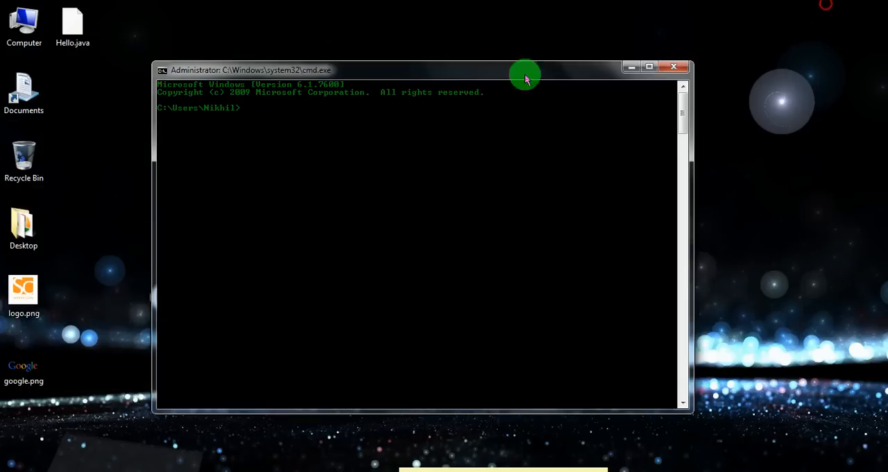
mouse_move(342, 136)
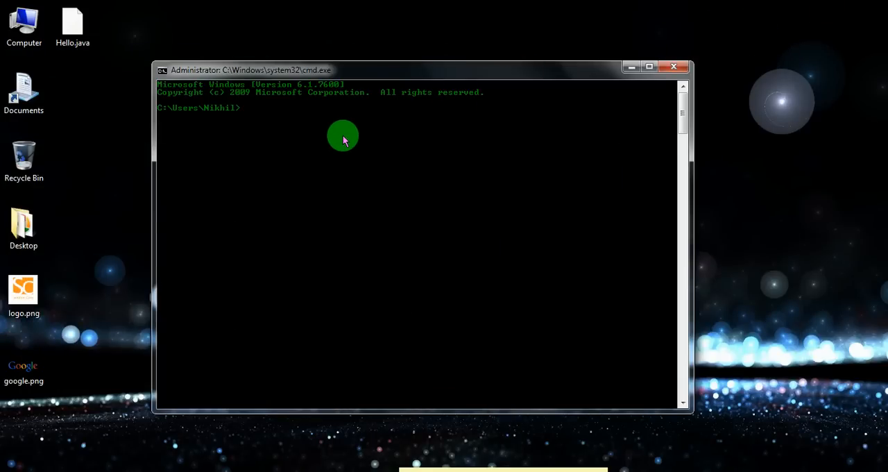
Run set path="C:\Program Files\Java\jdk1.8.0\bin" using the pasted JDK path.
type("set pa")
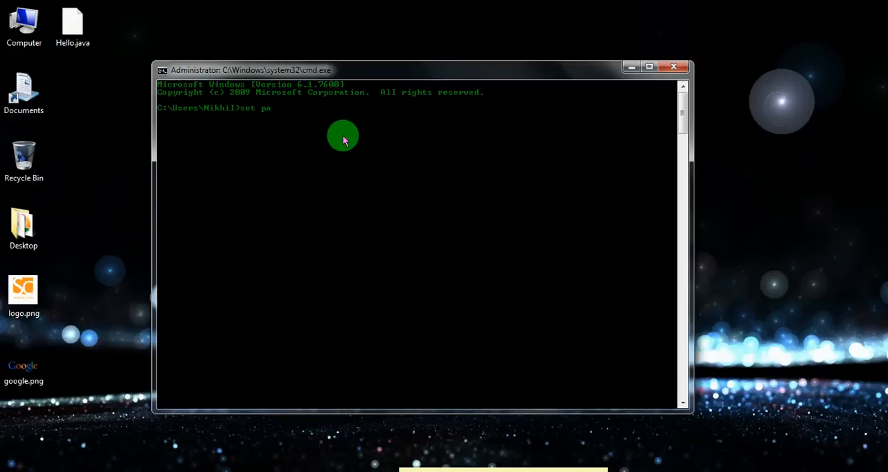
type("th=")
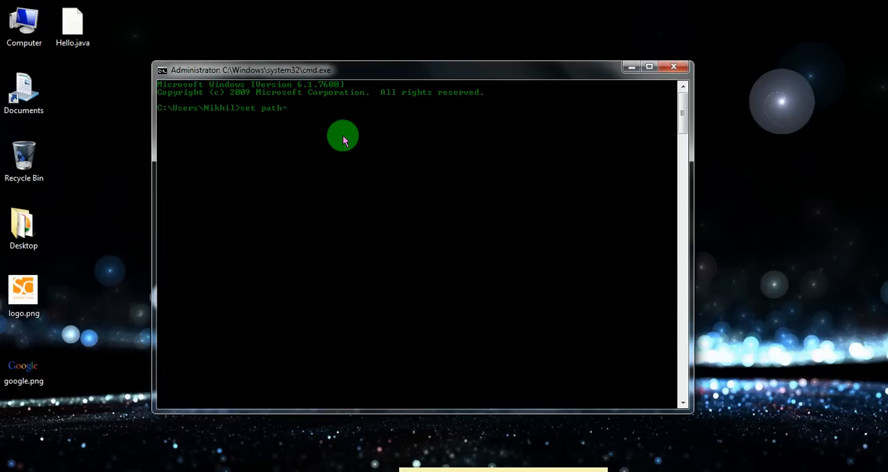
type("\"")
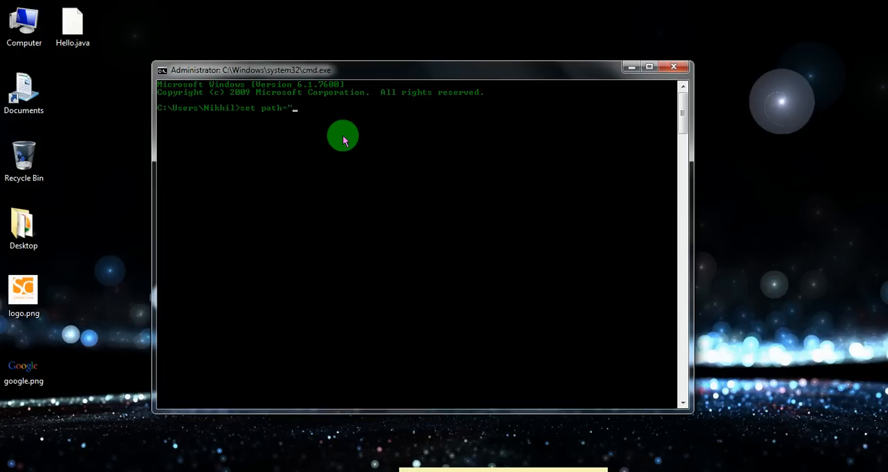
right_click(342, 135)
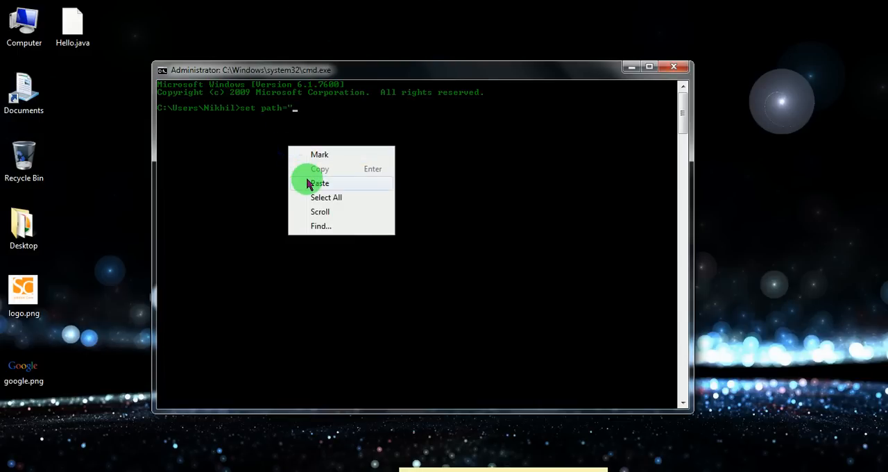
left_click(319, 182)
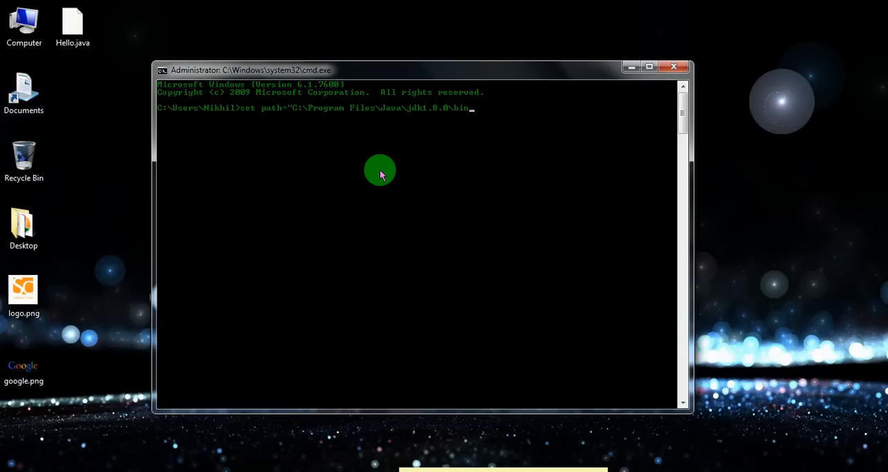
type("\"")
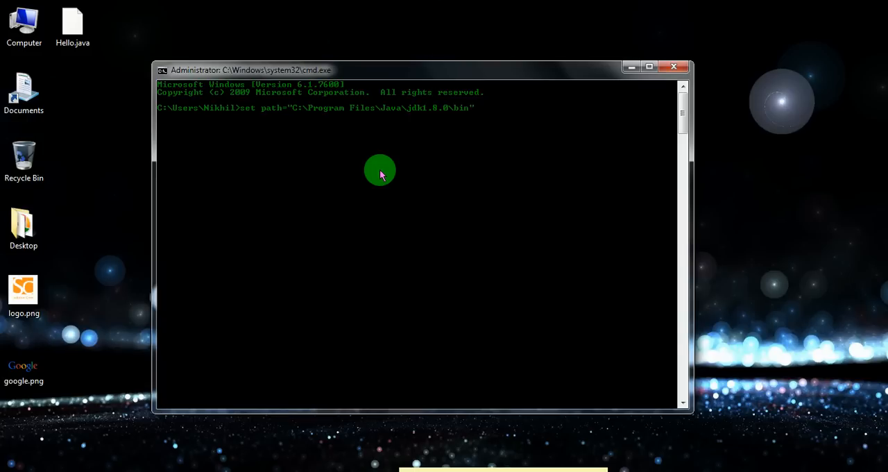
key("enter")
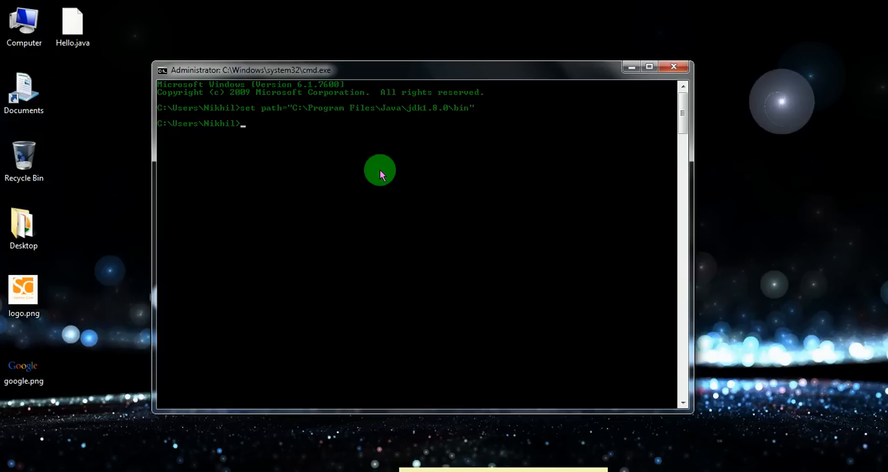
Change directory to Desktop with cd Desktop.
type("cd")
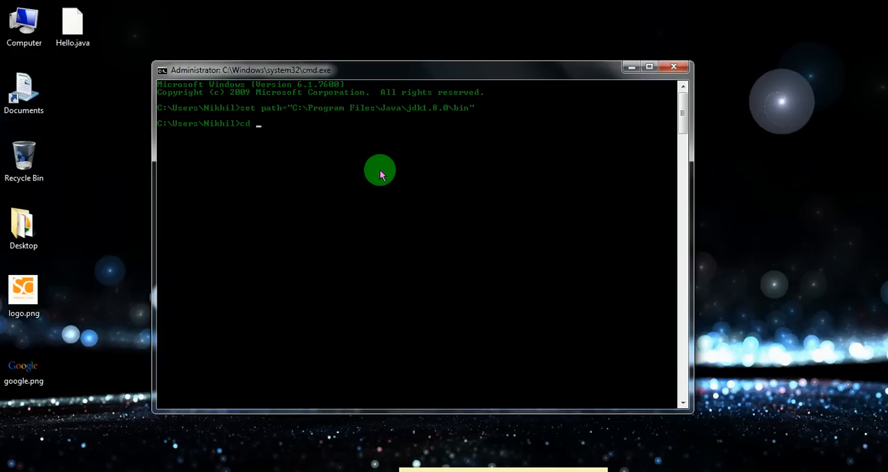
type("Deskto")
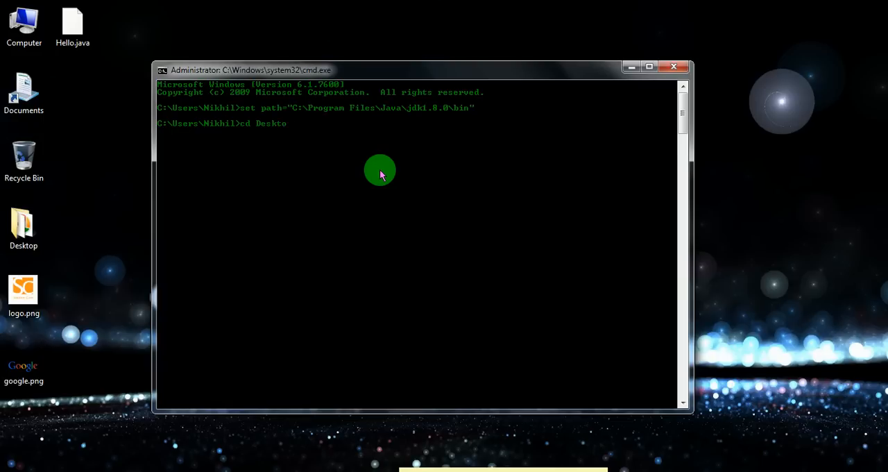
key("enter")
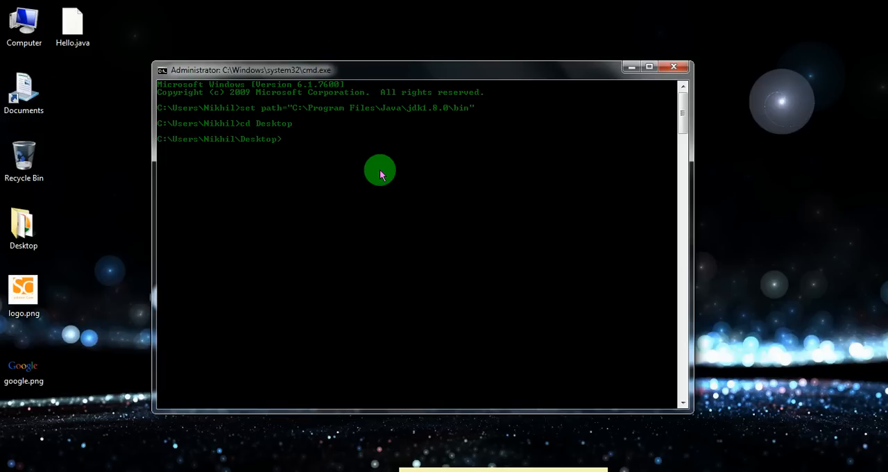
mouse_move(142, 118)
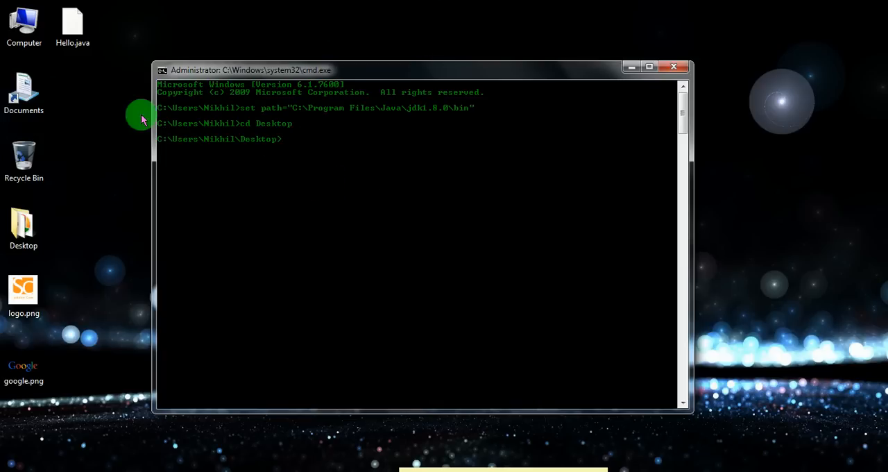
left_click(72, 25)
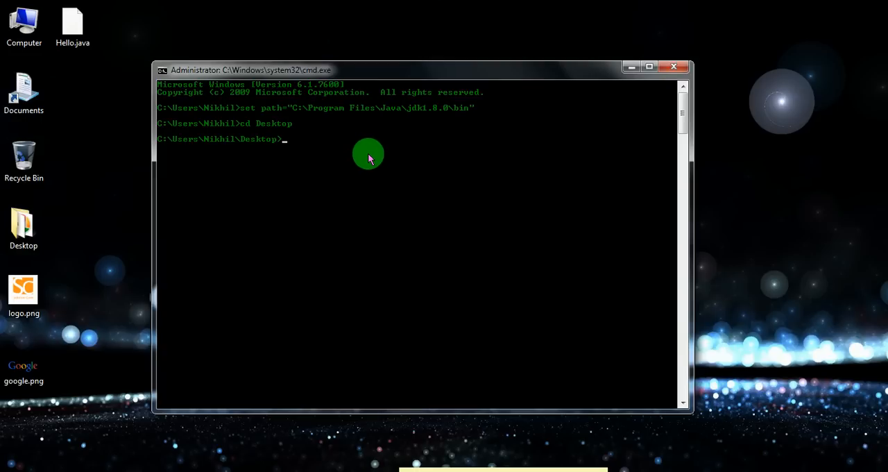
Compile with javac Hello.java to produce Hello.class.
type("javac")
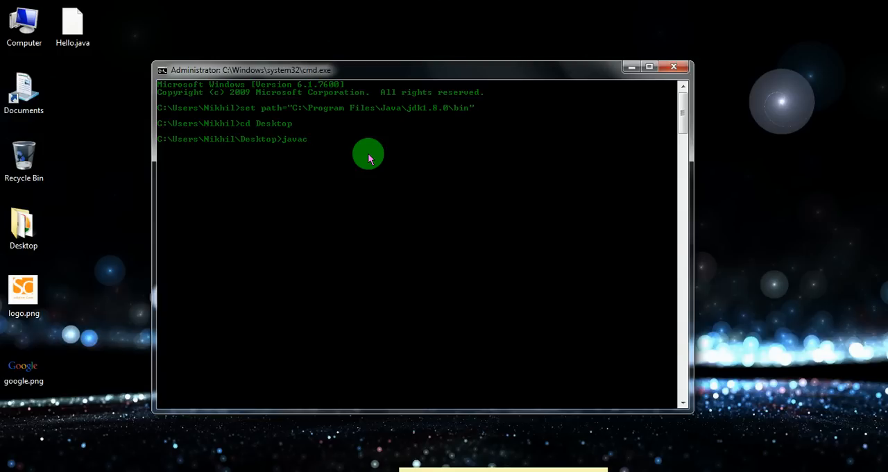
type("Hello.j")
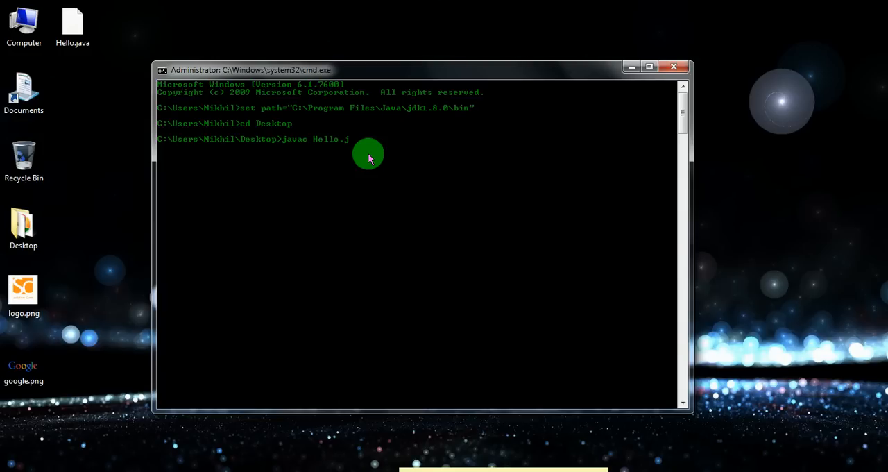
type("ava")
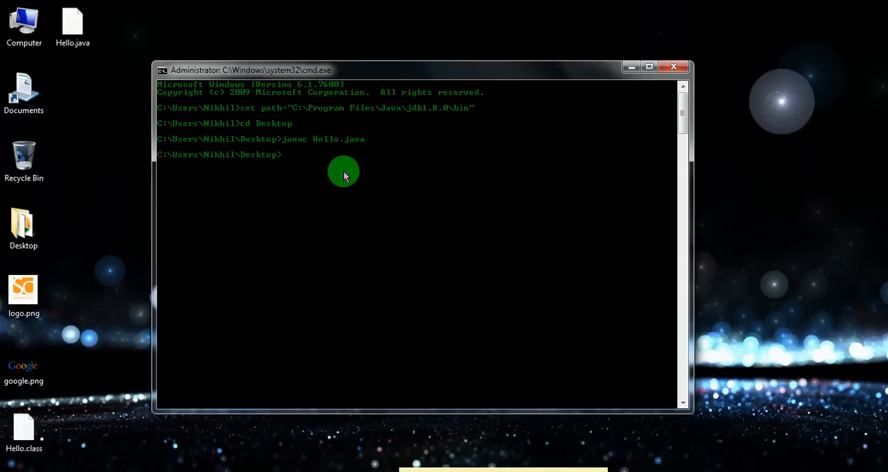
mouse_move(307, 229)
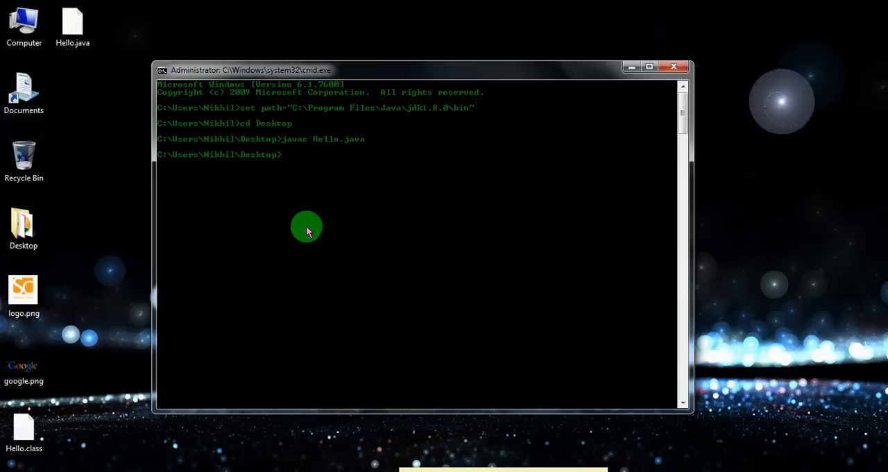
Run java Hello, printing 'Hi, I am Solution Cone'.
type("j")
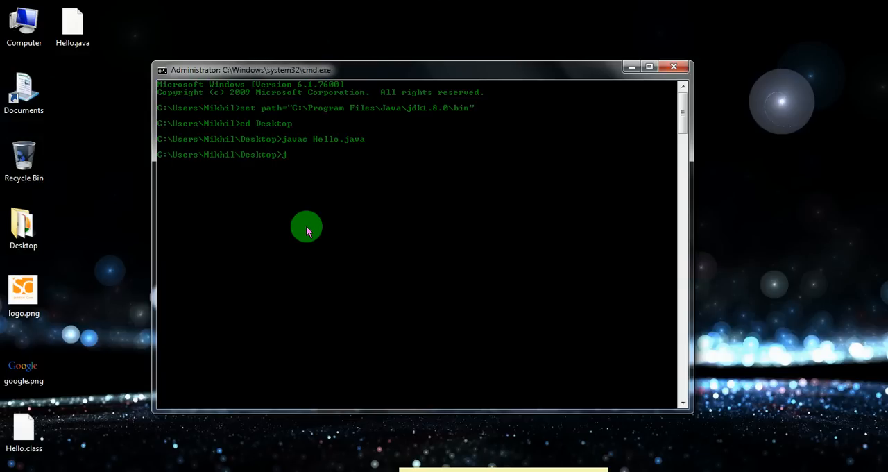
type("ava H")
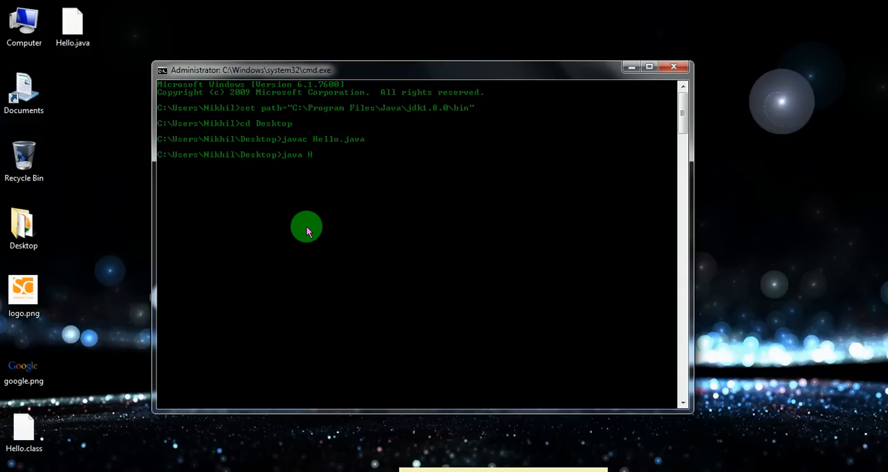
type("ello")
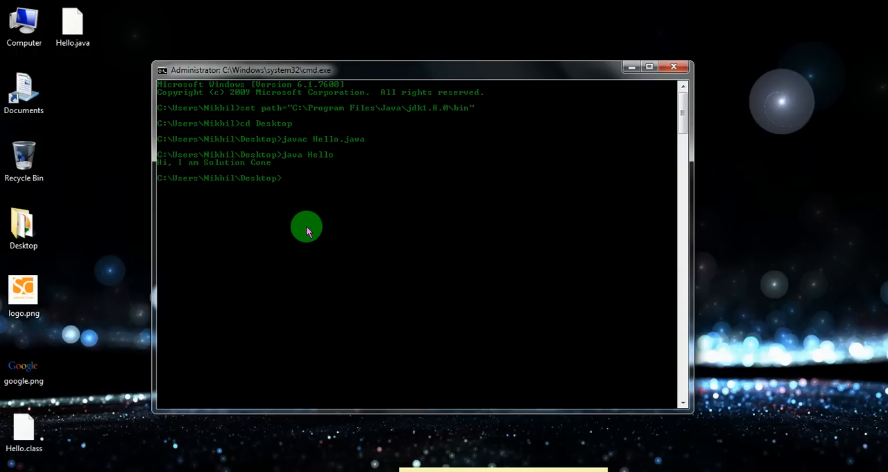
mouse_move(279, 170)
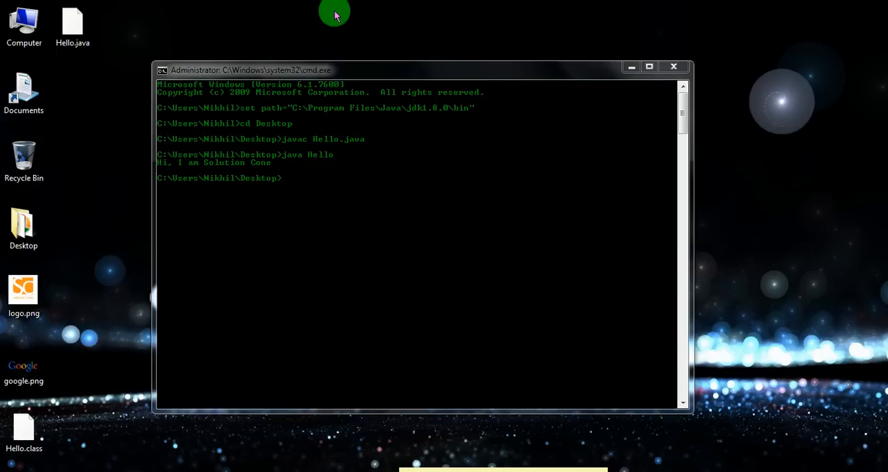
mouse_move(779, 210)
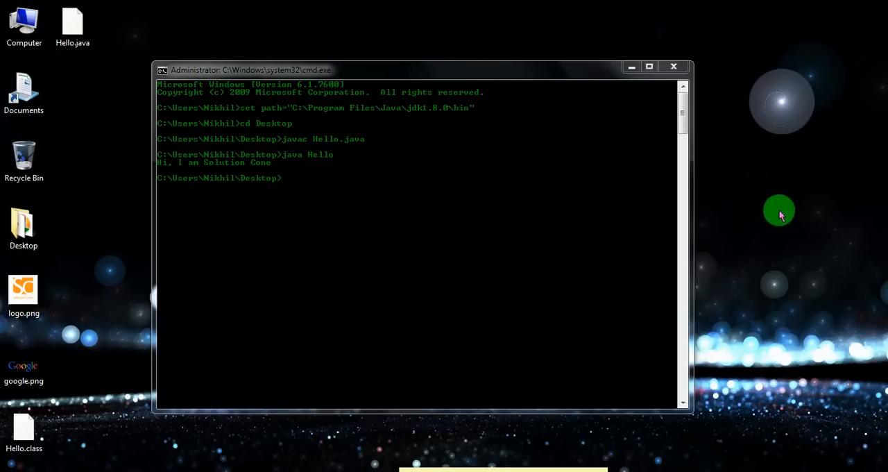
mouse_move(716, 128)
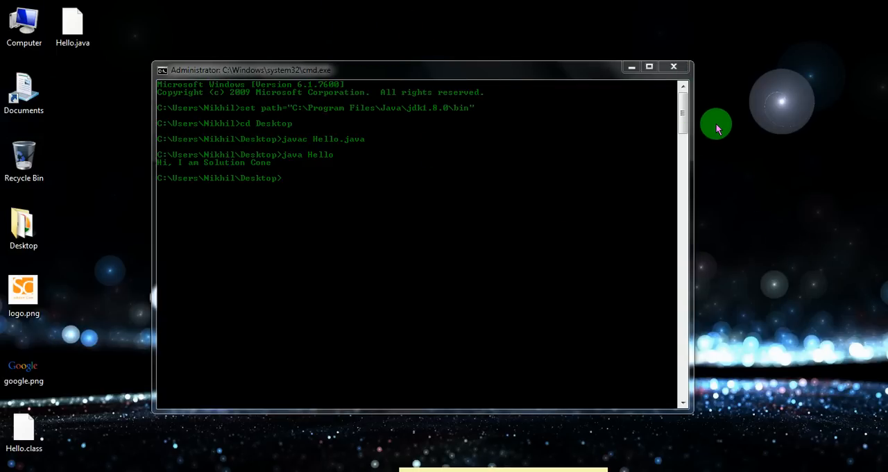